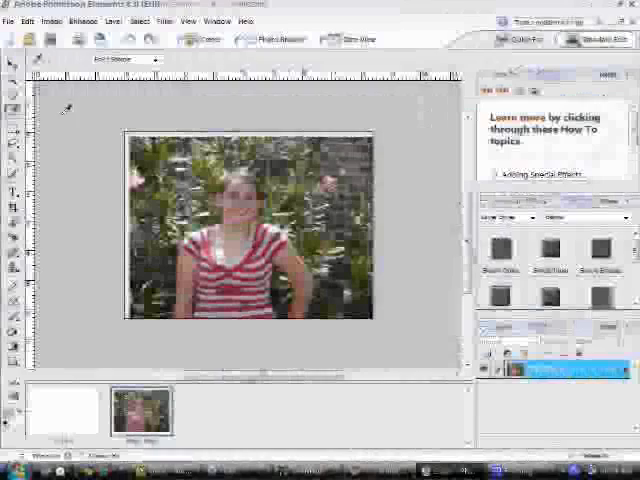
- Resize the girl photo to 16 inches wide (1152 × 864 px) using Bicubic Smoother resampling
{"action": "left_click", "coordinate": [52, 22]}
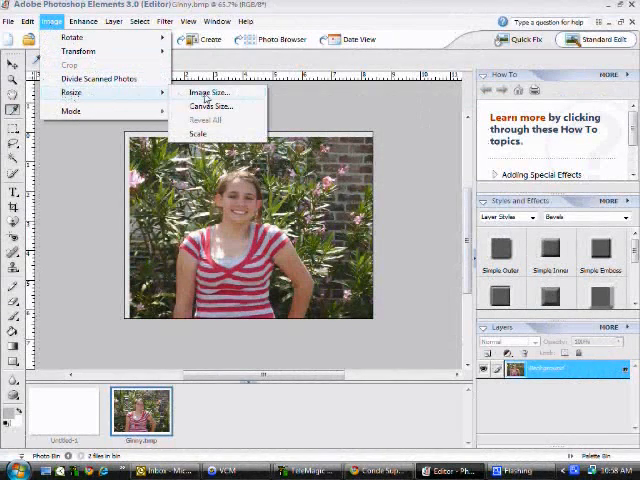
{"action": "left_click", "coordinate": [205, 92]}
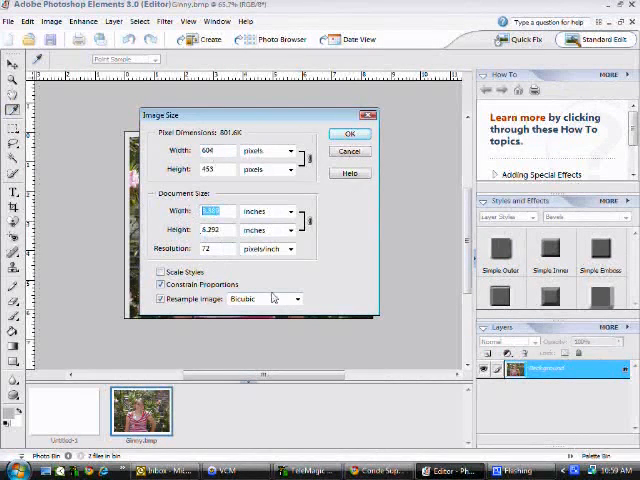
{"action": "type", "text": "16"}
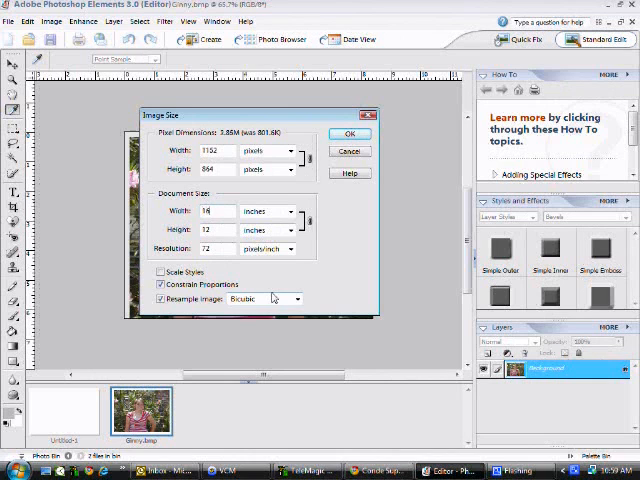
{"action": "left_click", "coordinate": [298, 299]}
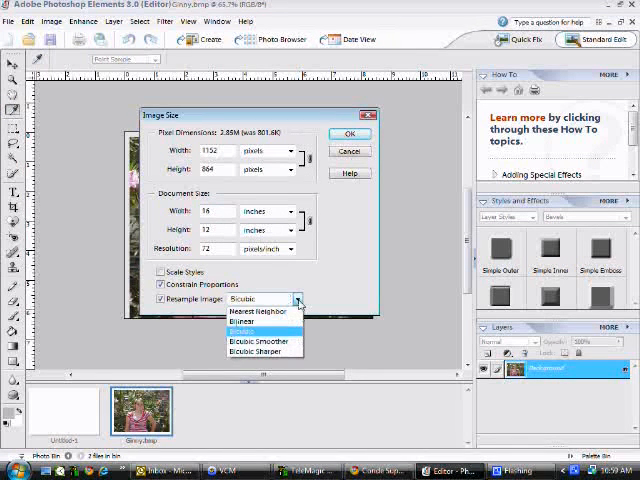
{"action": "mouse_move", "coordinate": [262, 341]}
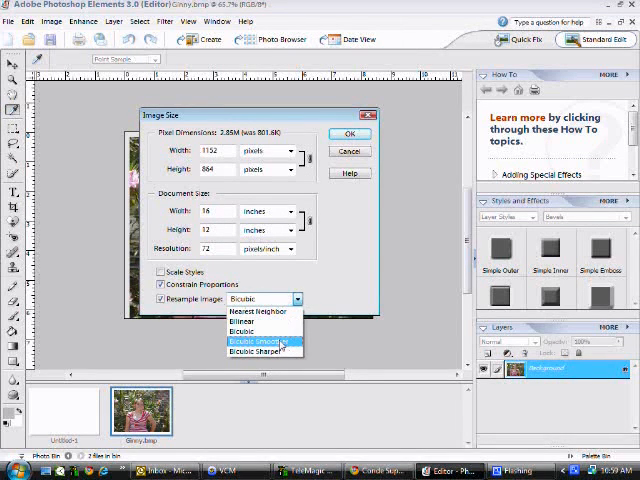
{"action": "left_click", "coordinate": [260, 341]}
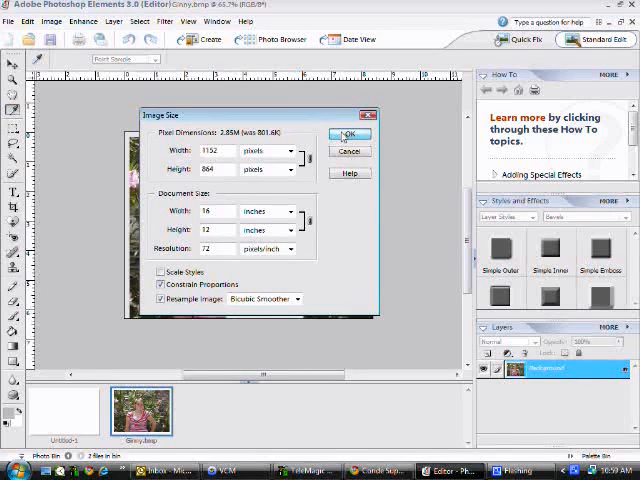
{"action": "left_click", "coordinate": [349, 134]}
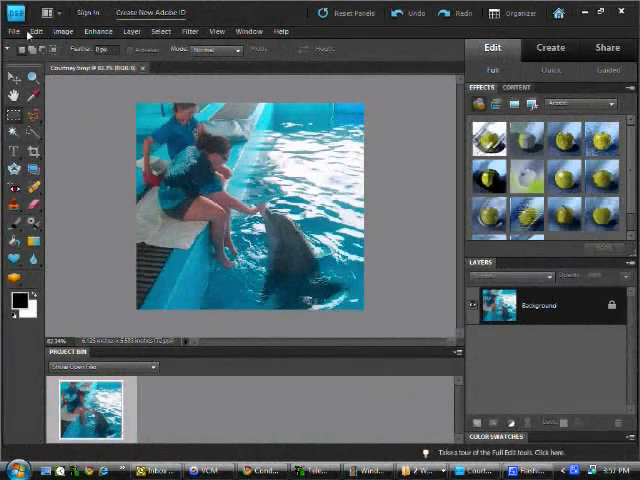
- Start the Enlarge It plug-in from File > Automation Tools for the dolphin photo
{"action": "left_click", "coordinate": [13, 31]}
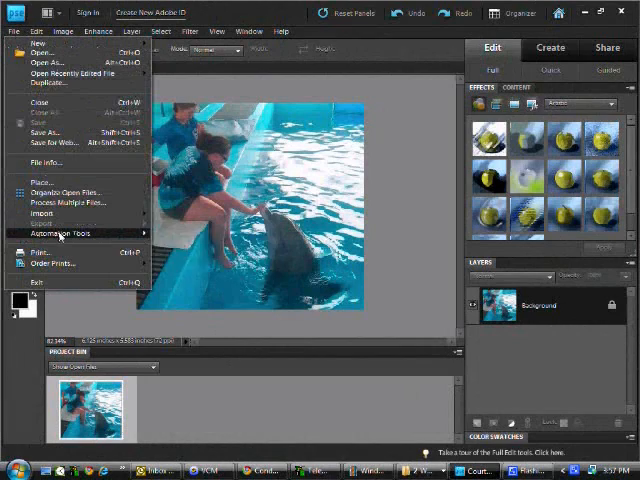
{"action": "left_click", "coordinate": [60, 233]}
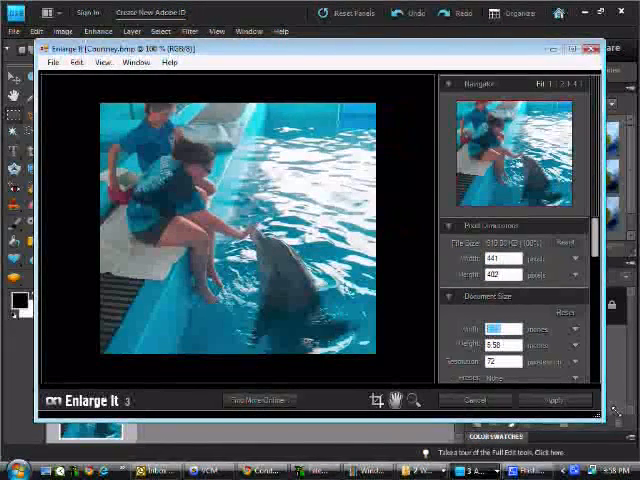
- Apply the 12-inch-wide (864 × 788 px) enlargement to the dolphin photo
{"action": "left_click", "coordinate": [551, 400]}
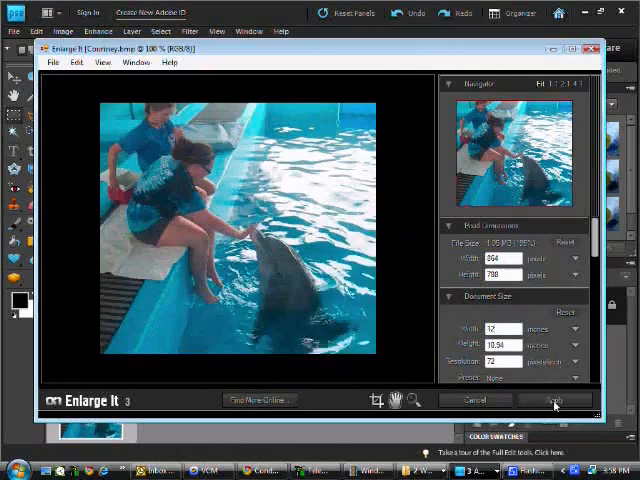